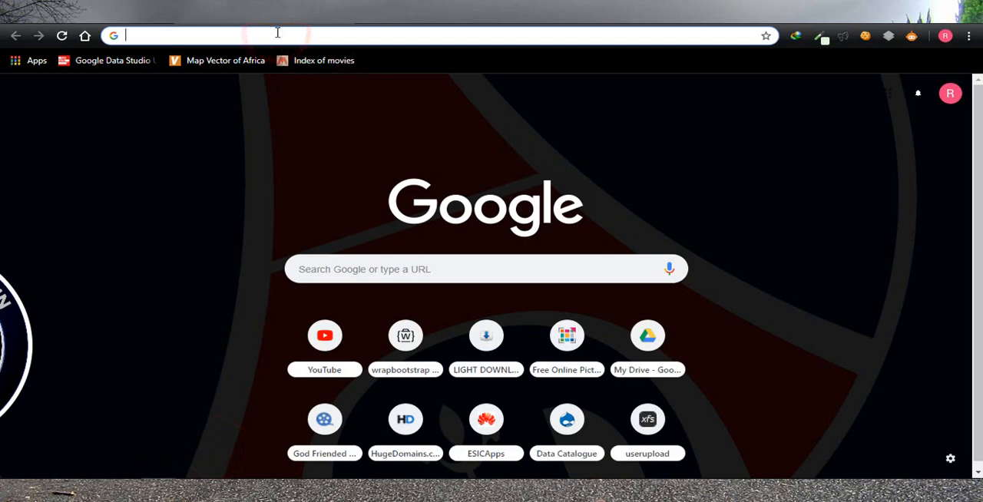
Search Google for 'httrack' and reach the official HTTrack download page.
type("httrack")
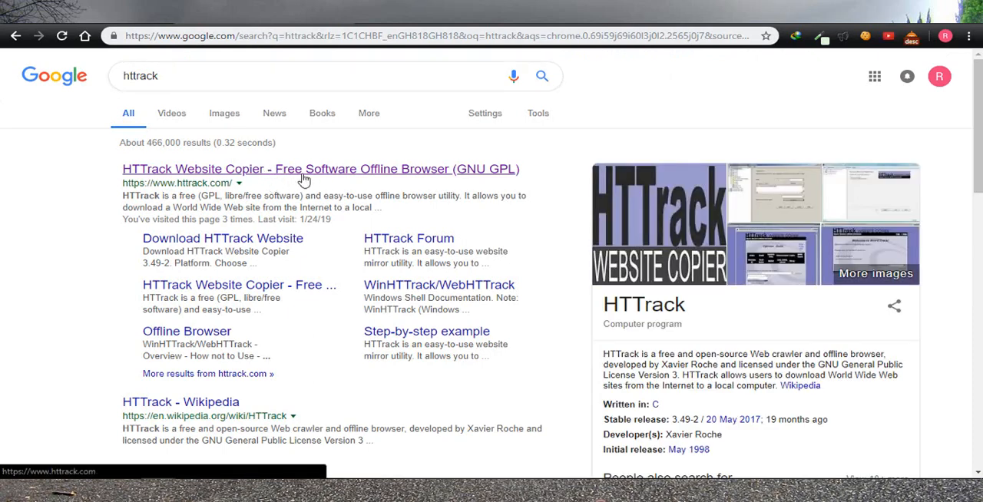
left_click(320, 169)
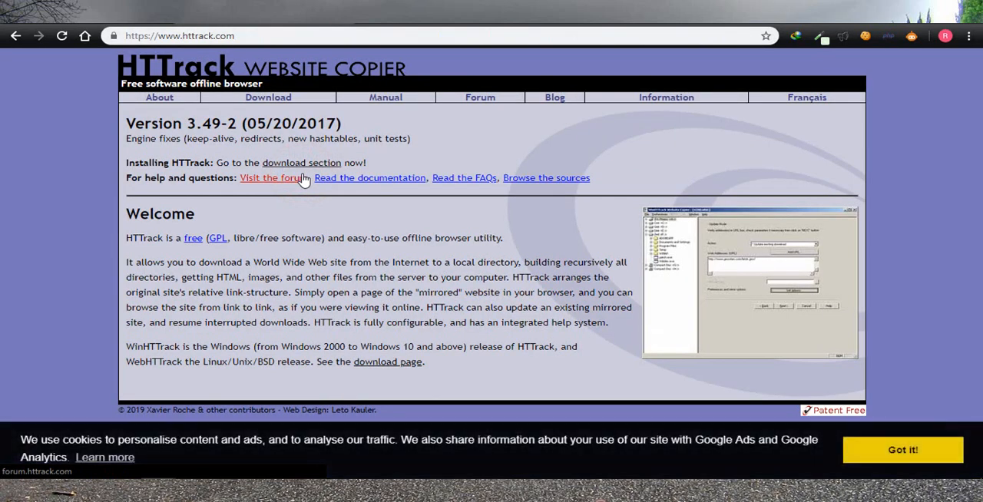
left_click(268, 97)
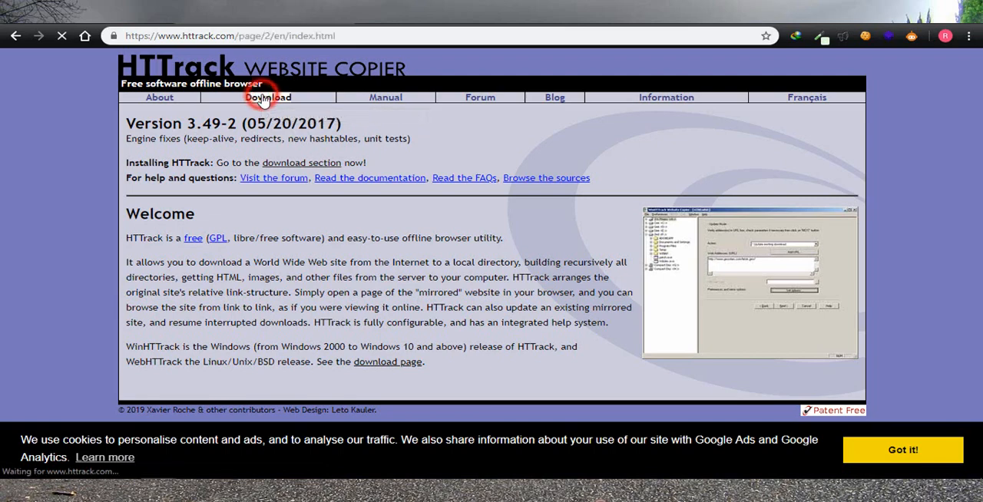
left_click(268, 97)
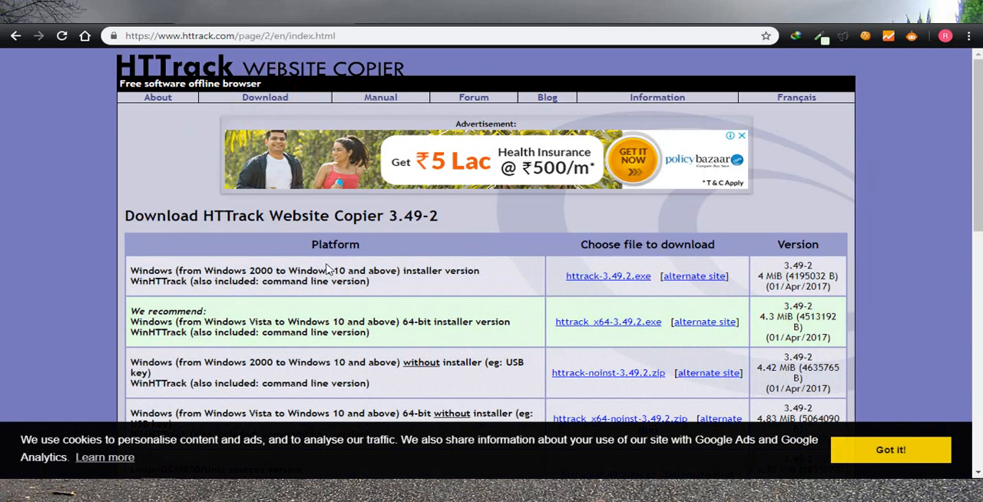
mouse_move(608, 276)
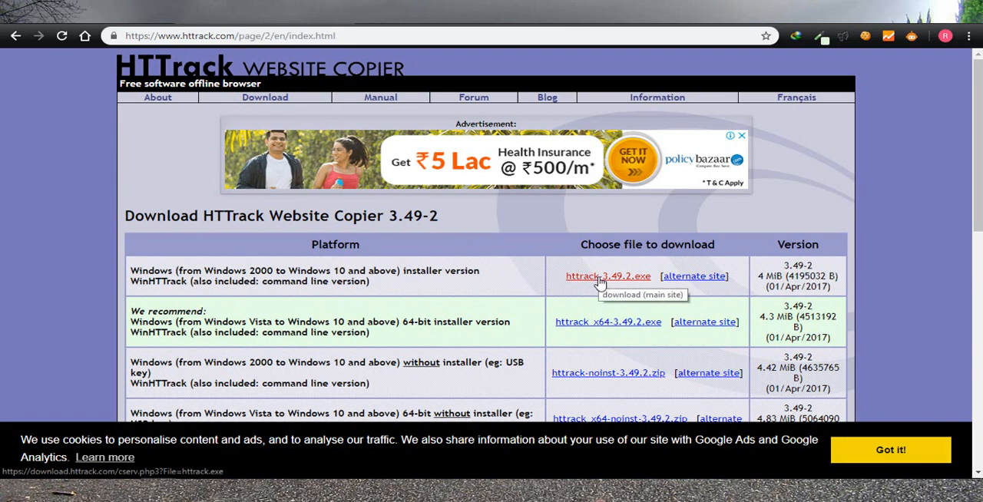
Download the Windows installer httrack-3.49.2.exe, saving it to the Programs folder.
left_click(608, 277)
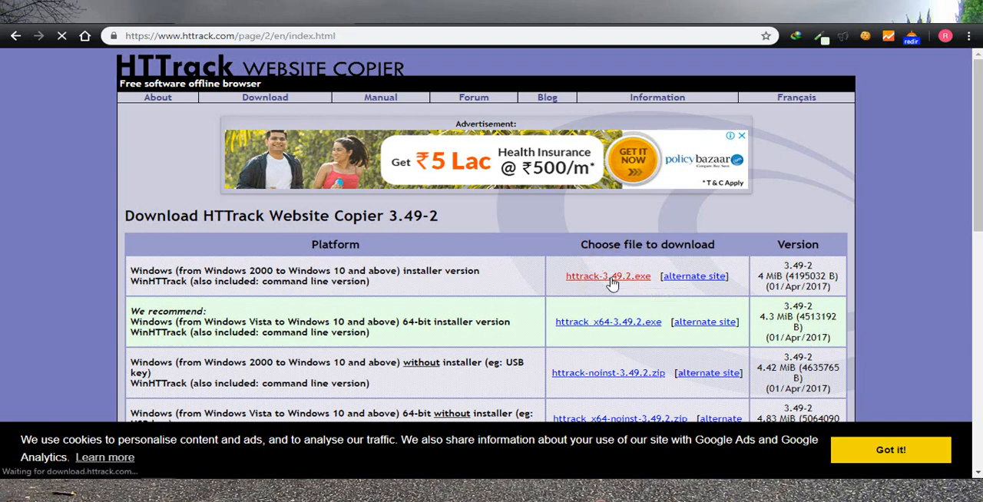
left_click(608, 276)
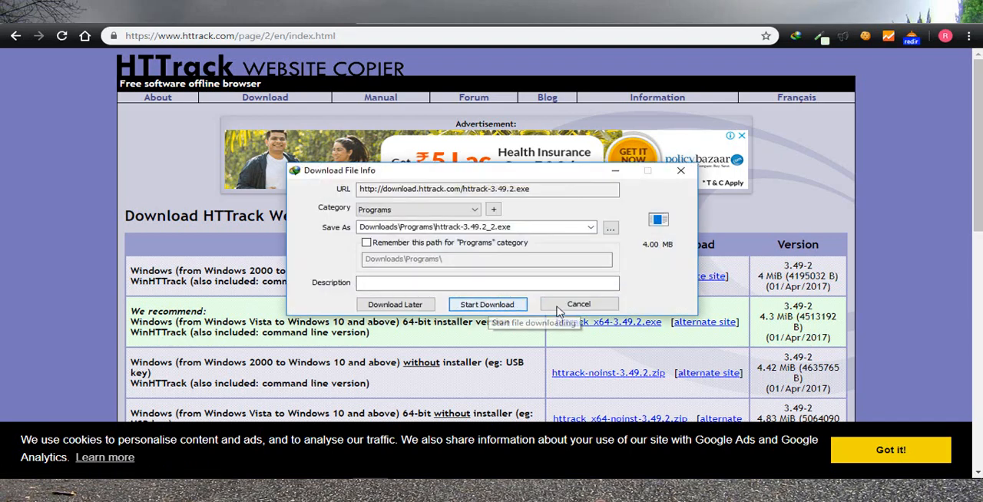
left_click(578, 304)
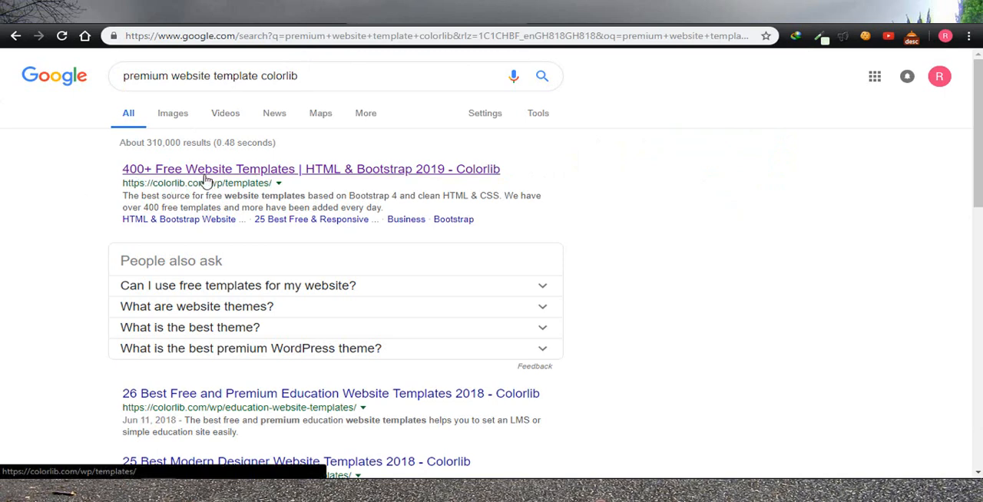
mouse_move(193, 194)
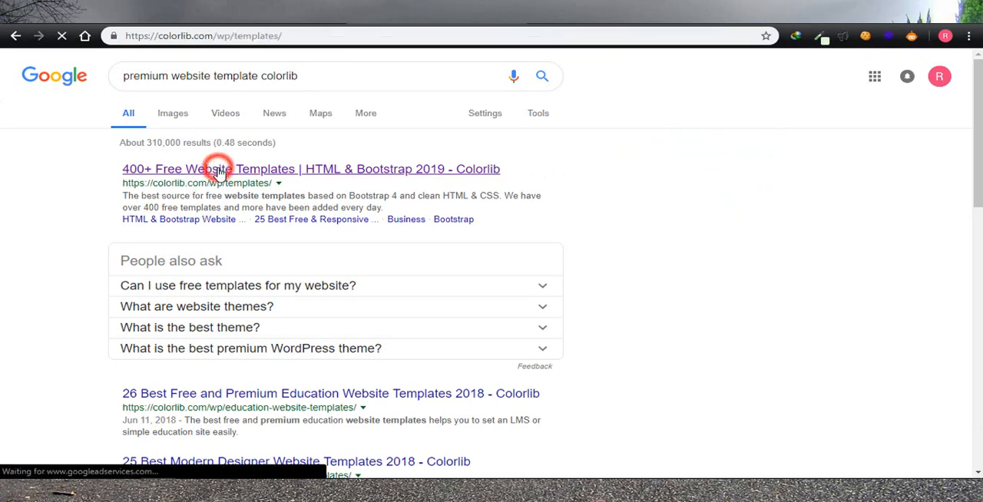
From the Colorlib templates result, go to the Simple theme collection under Free Themes.
left_click(311, 169)
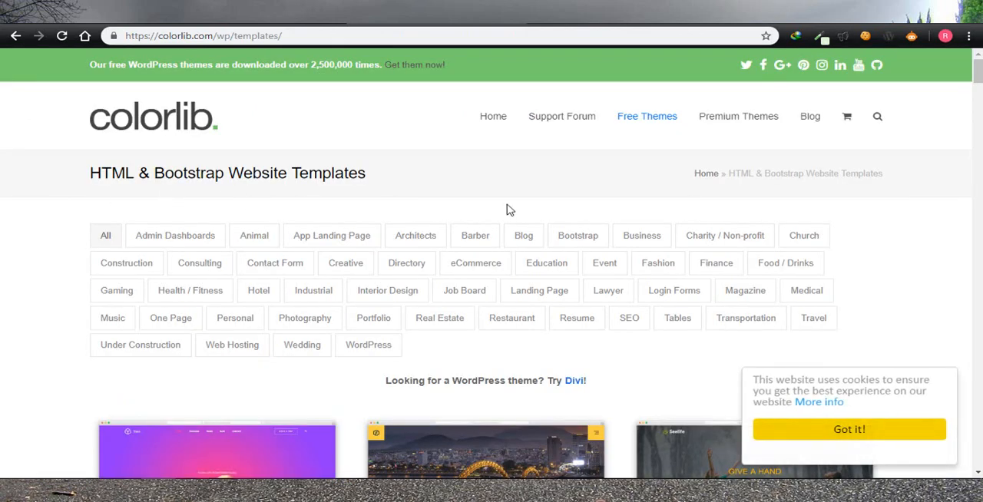
mouse_move(737, 116)
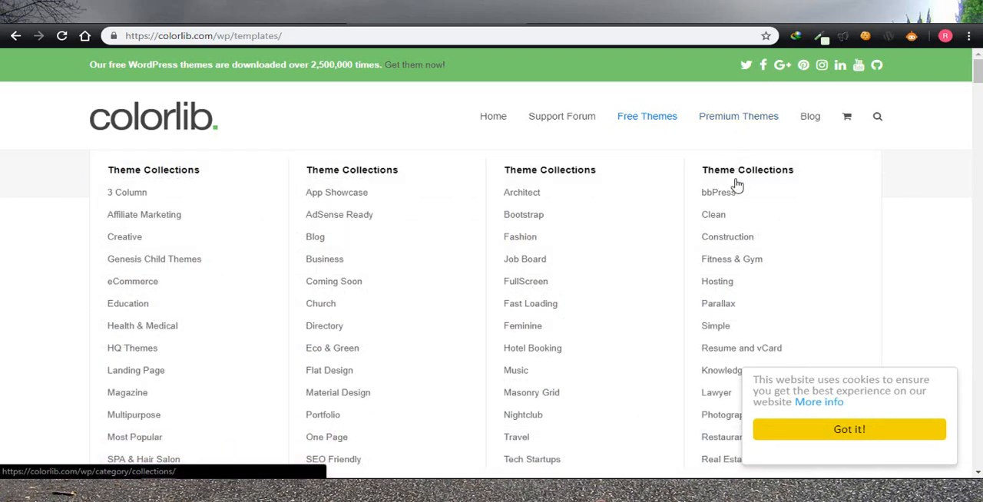
mouse_move(716, 325)
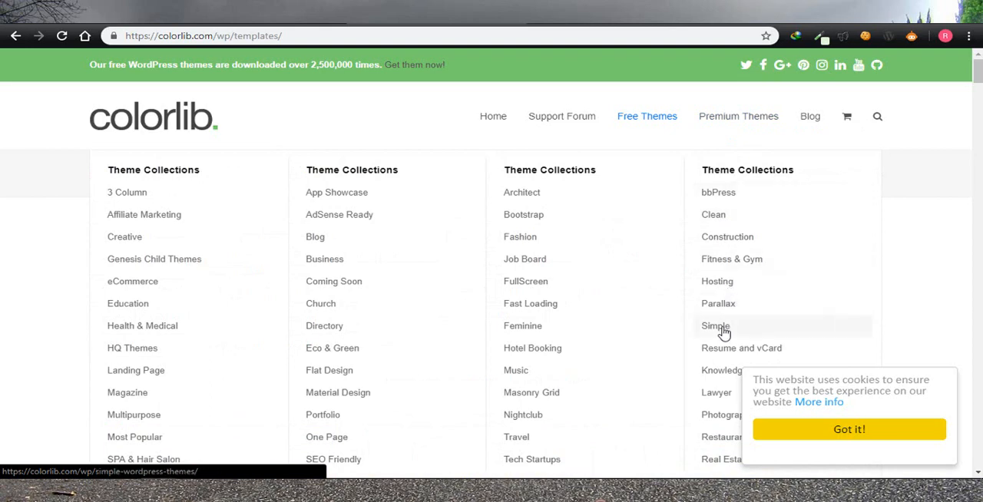
left_click(714, 326)
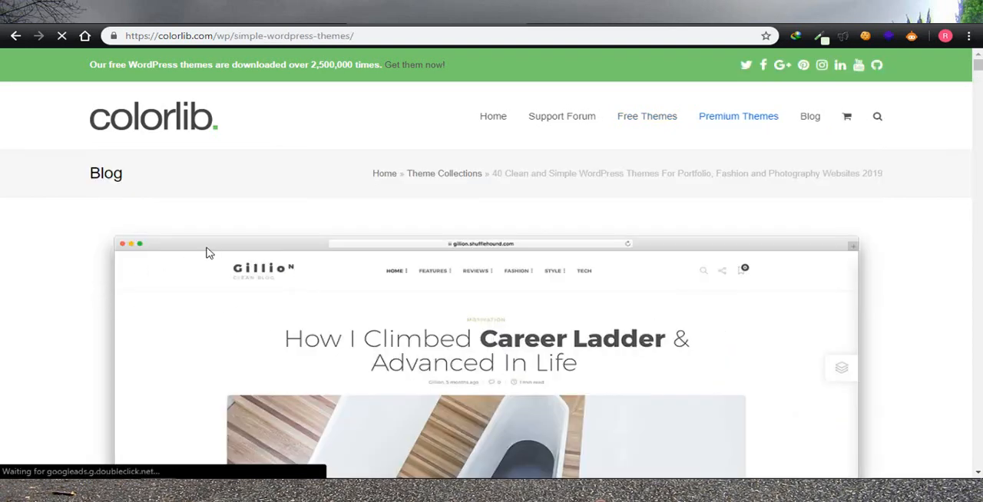
Scroll the simple themes article to the Kalium entry and launch its demo.
scroll("down", 3)
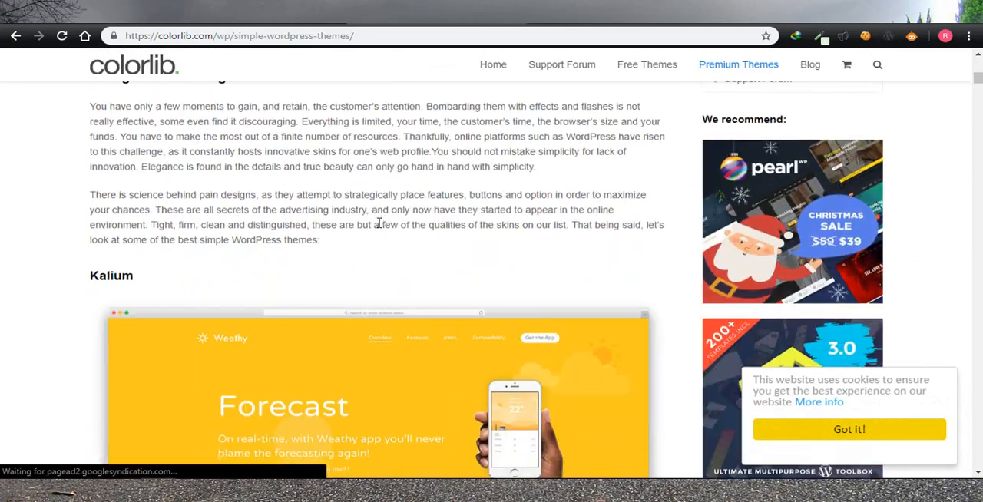
scroll("down", 3)
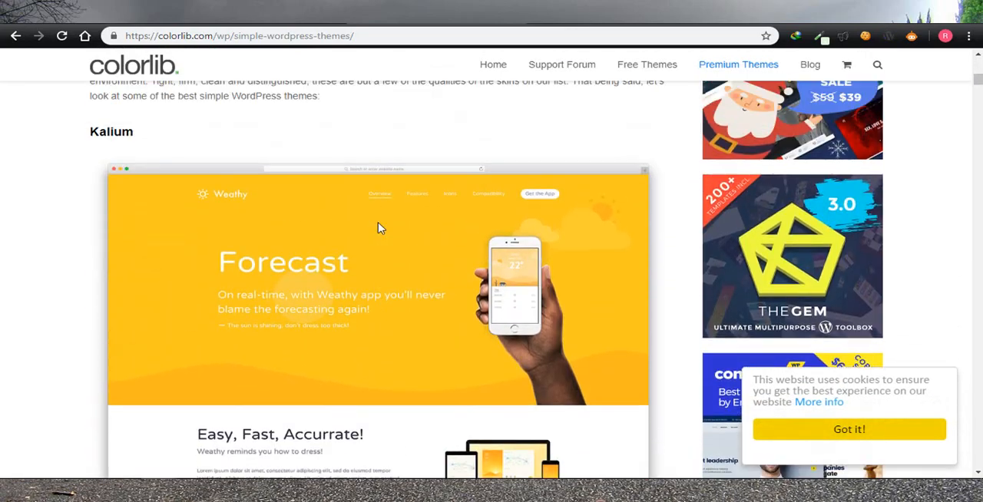
scroll("down", 3)
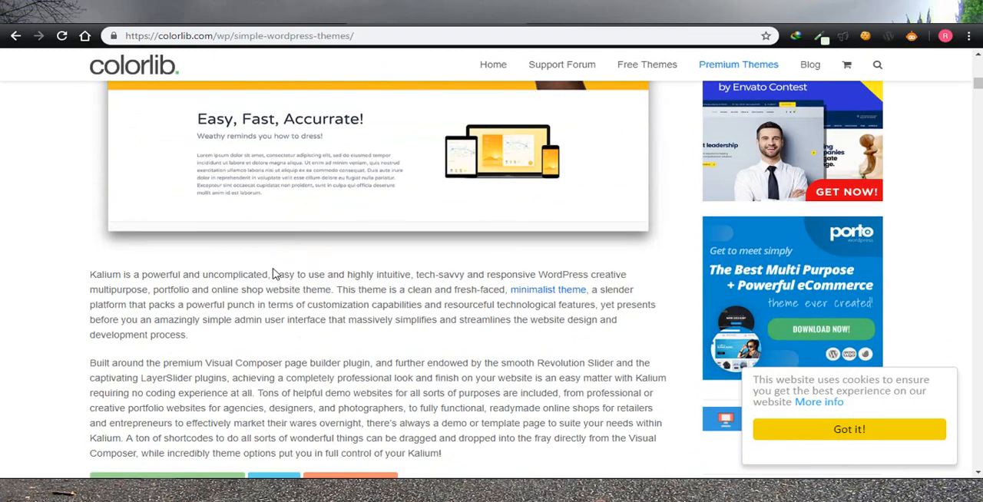
scroll("down", 3)
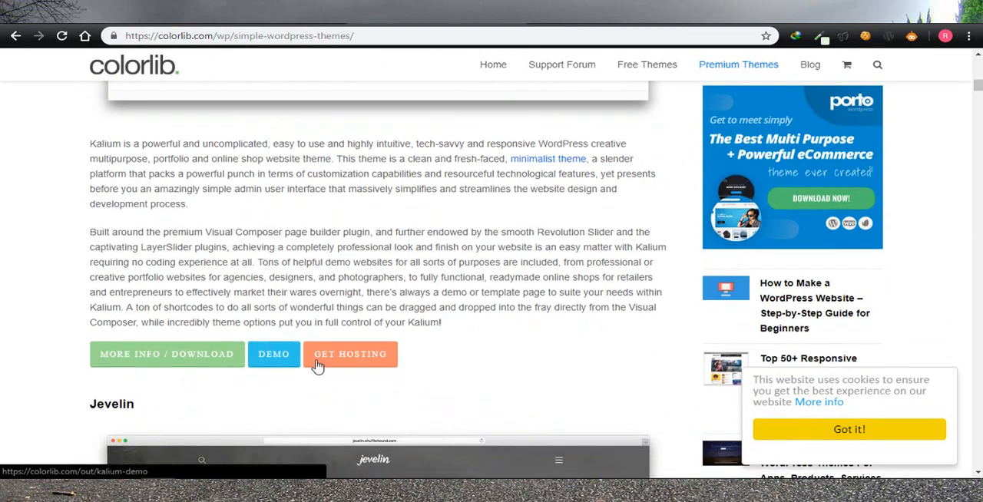
mouse_move(278, 362)
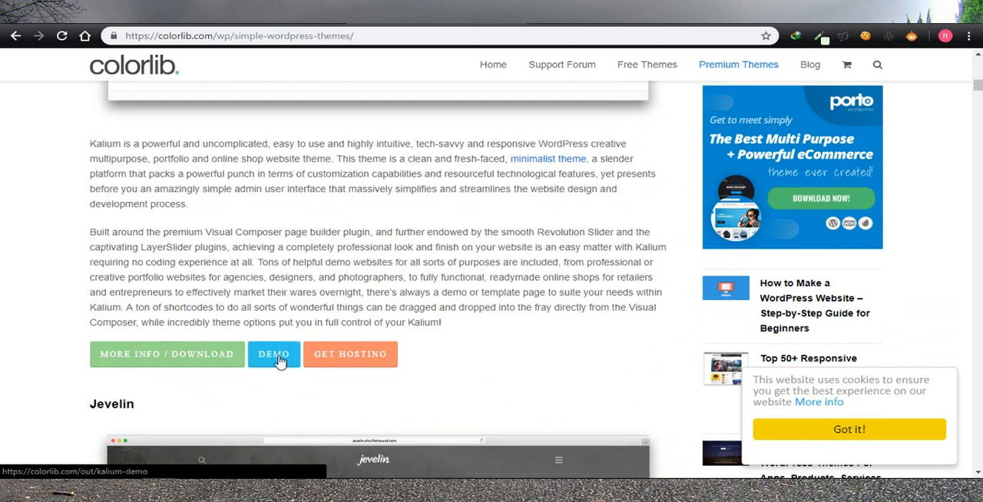
left_click(274, 353)
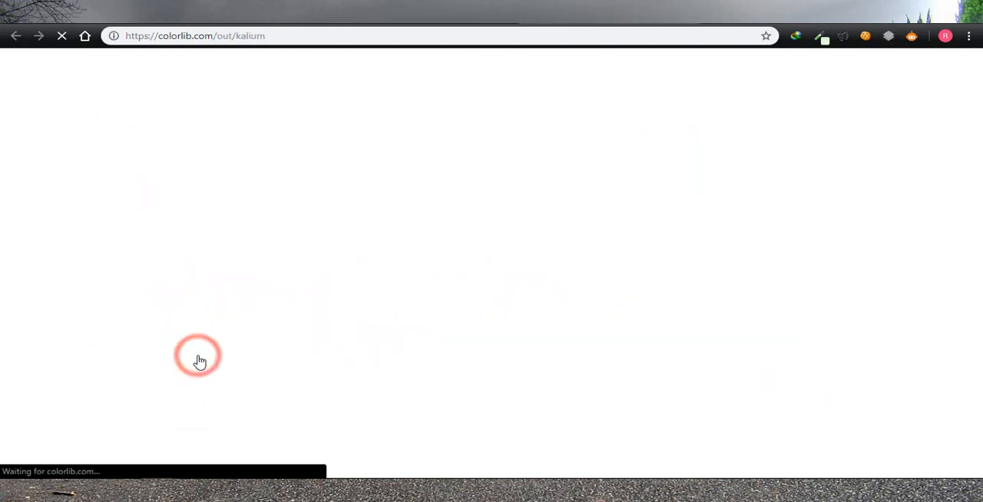
On the Kalium ThemeForest item page, launch the Live Preview below the theme image.
left_click(198, 356)
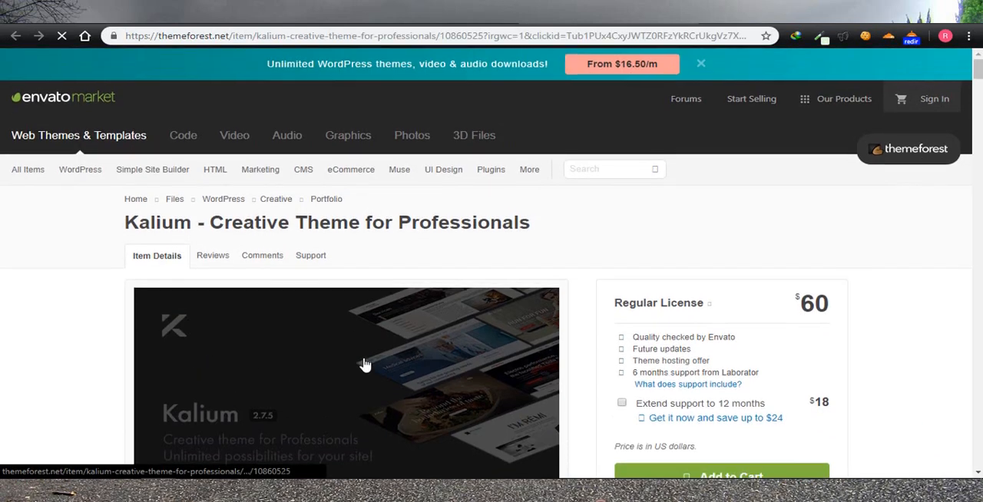
scroll("down", 3)
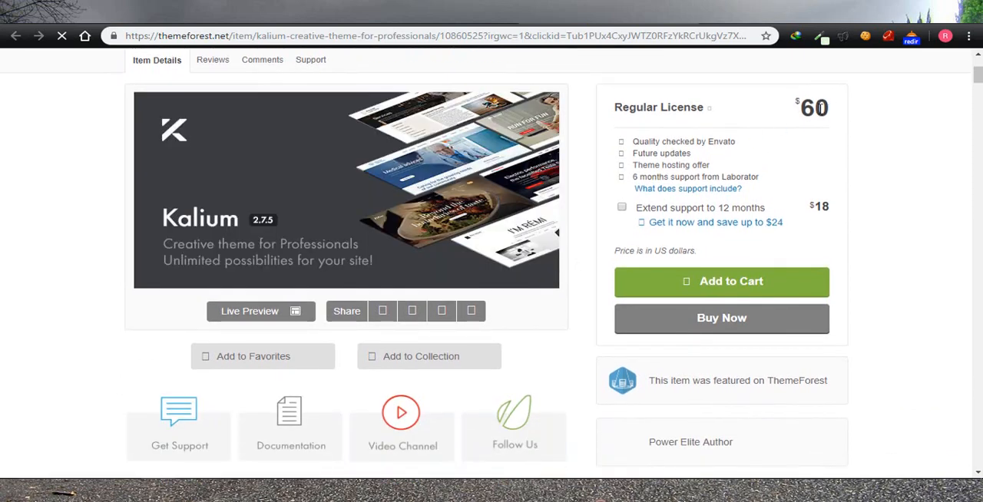
scroll("down", 3)
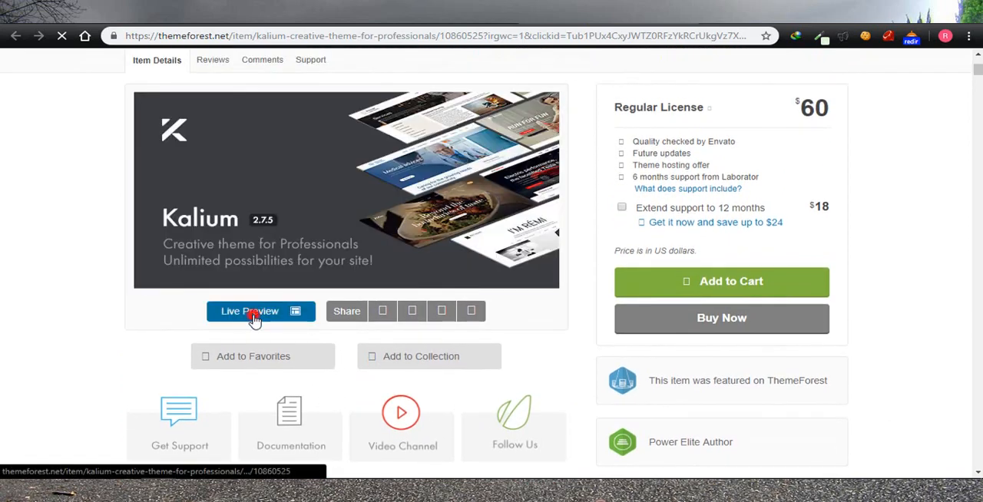
left_click(249, 311)
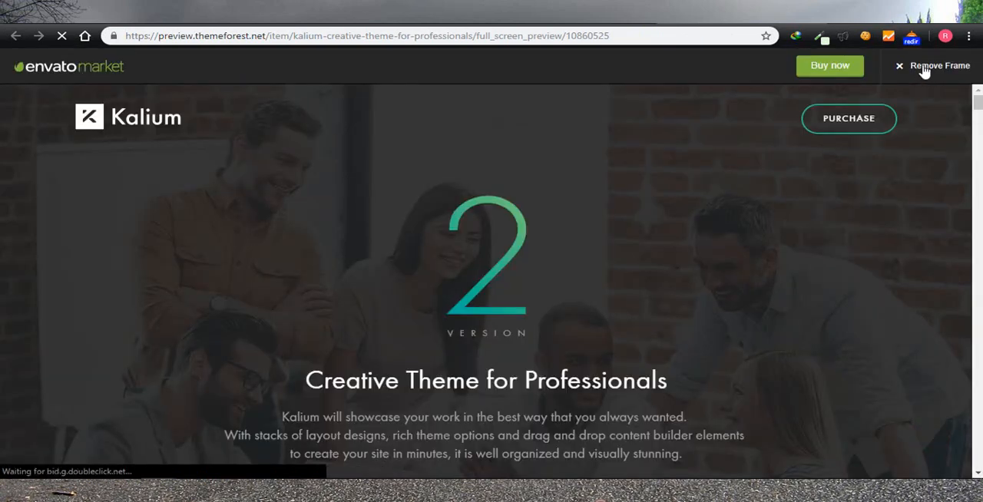
Scroll the Kalium preview down to the grid of demo sites including Automotive.
scroll("down", 3)
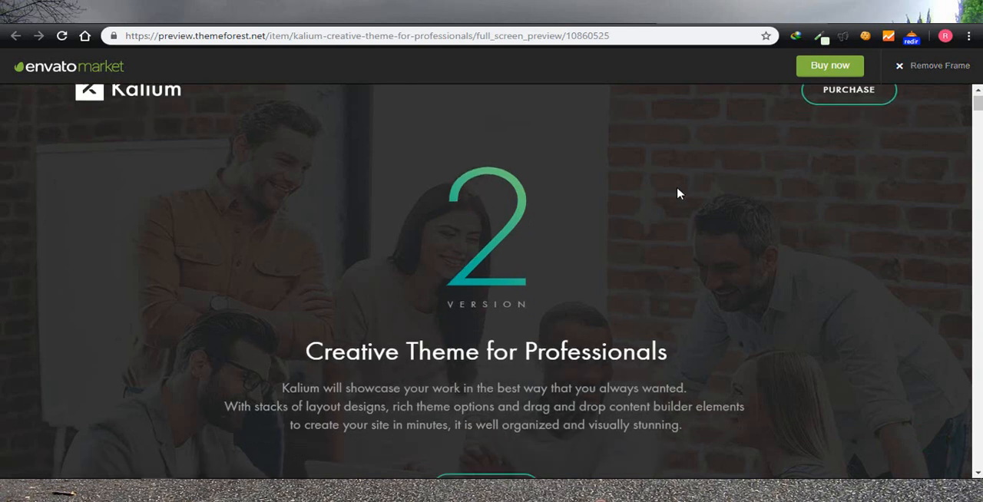
scroll("down", 3)
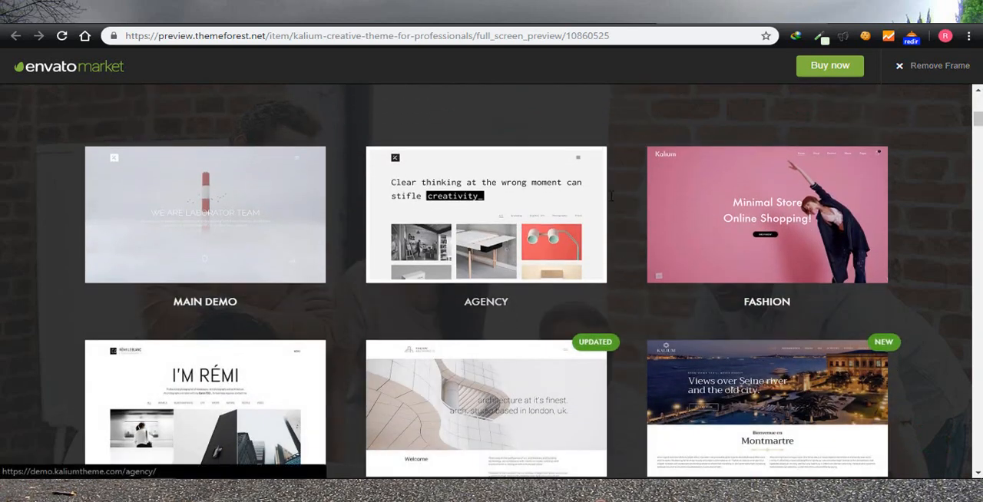
scroll("down", 3)
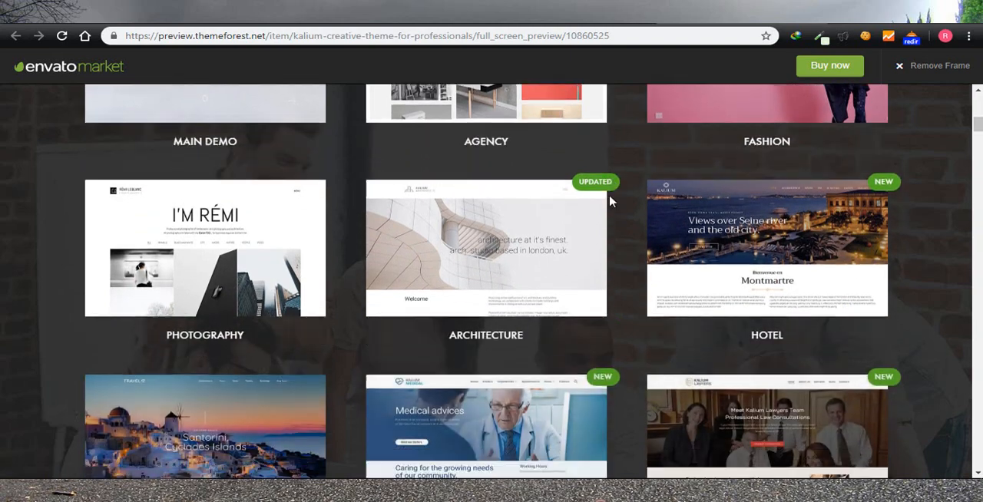
scroll("down", 3)
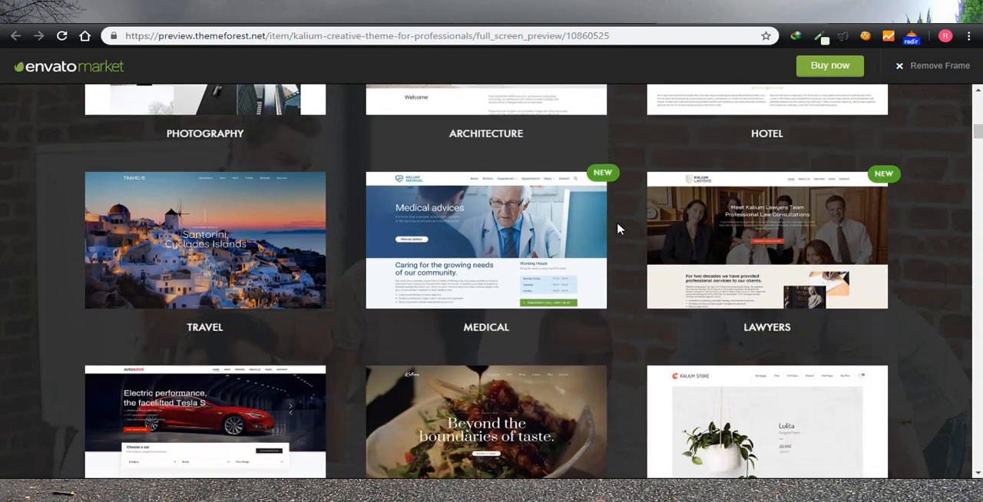
scroll("down", 3)
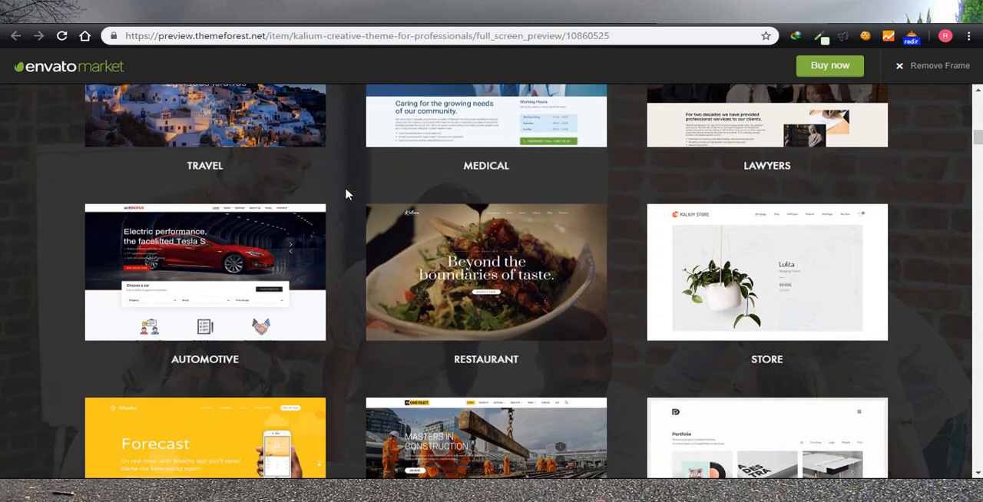
Load the Automotive demo and copy its URL from the address bar.
left_click(206, 273)
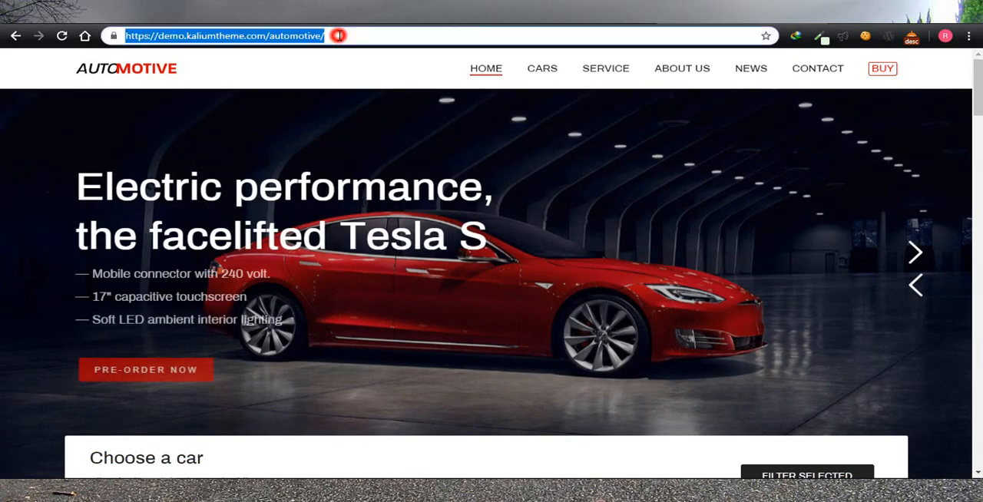
right_click(223, 35)
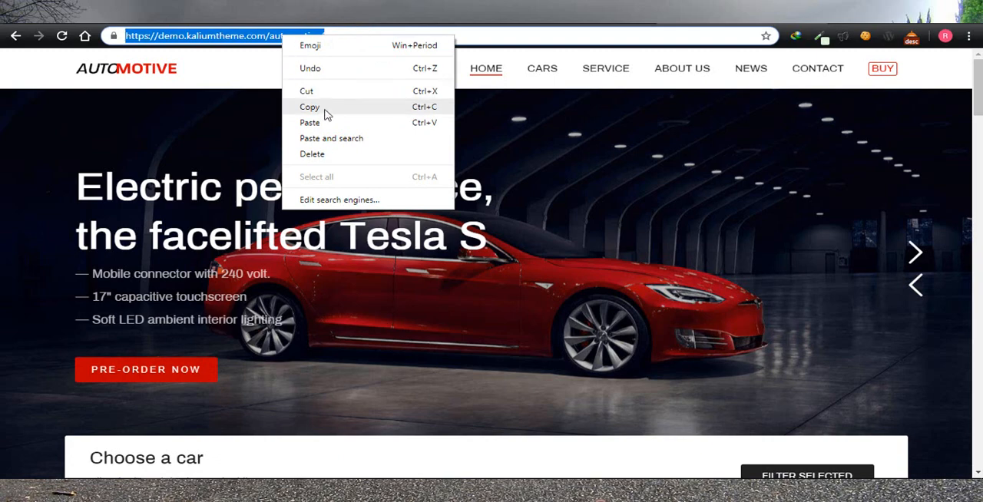
left_click(310, 107)
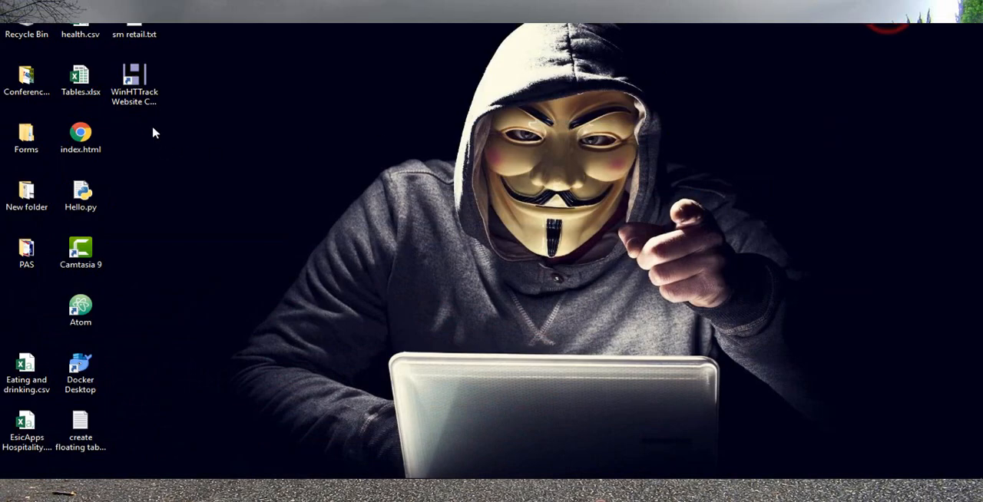
Launch WinHTTrack from the desktop and name the new project 'My New Template'.
left_click(135, 76)
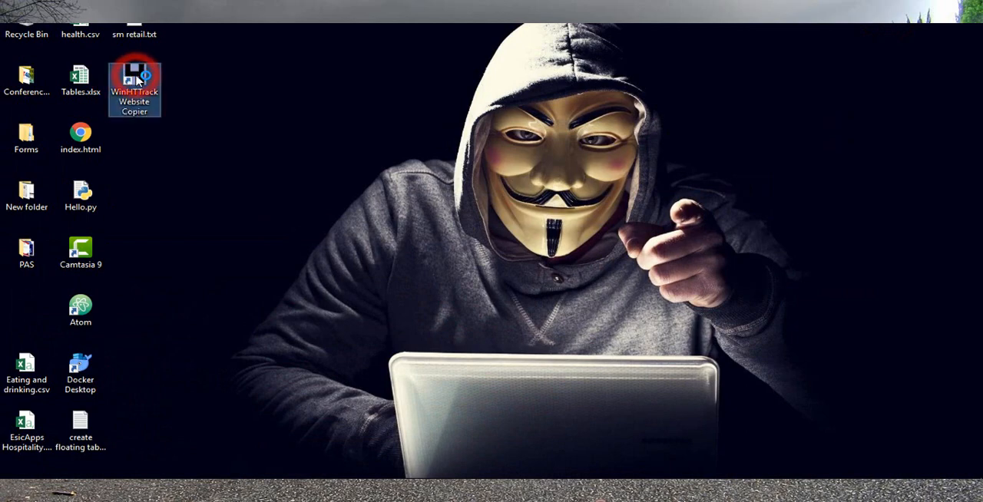
double_click(134, 77)
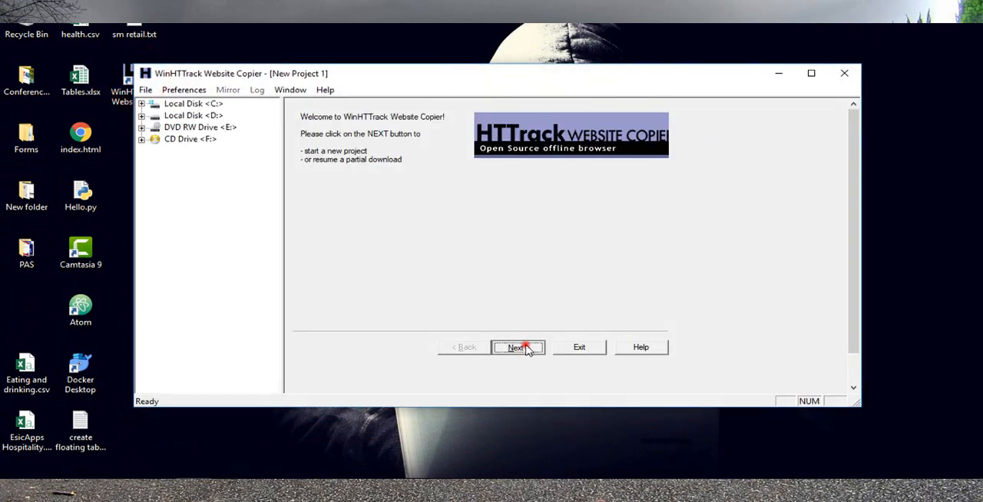
left_click(516, 347)
type("My")
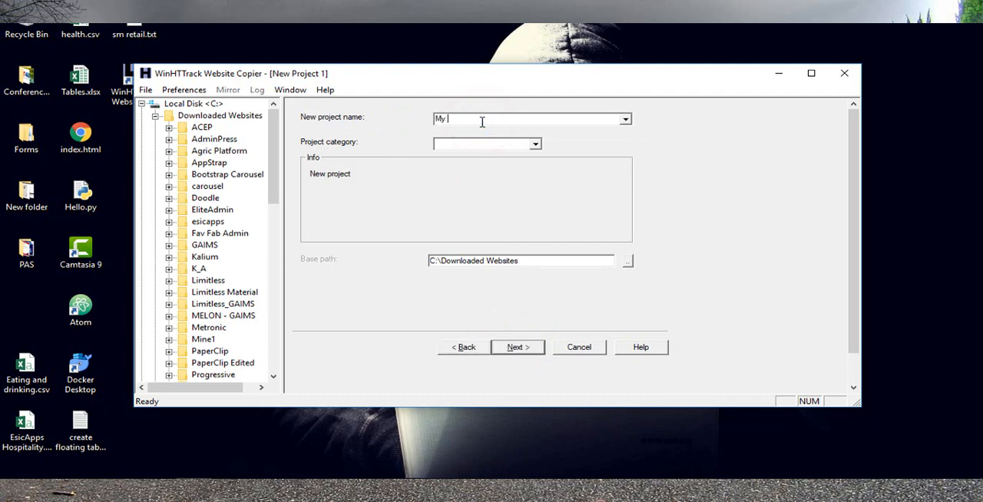
type("New")
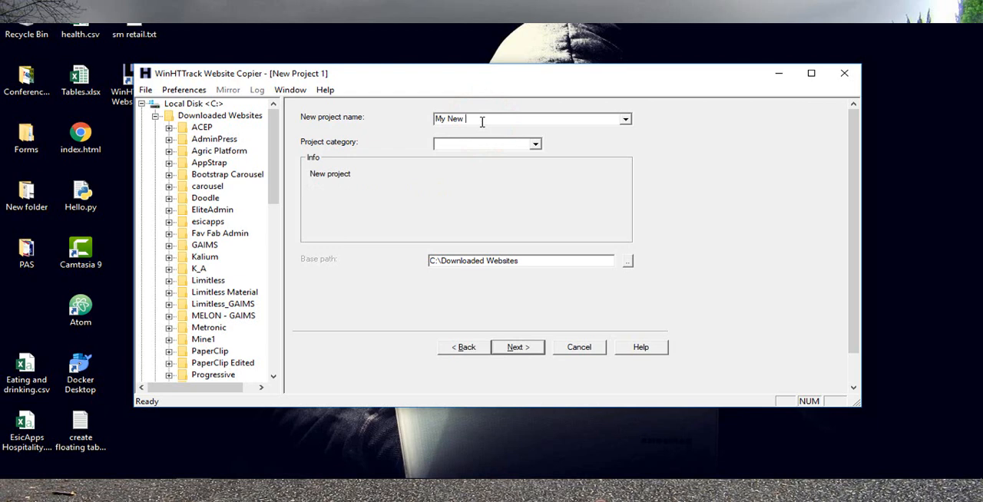
type("T")
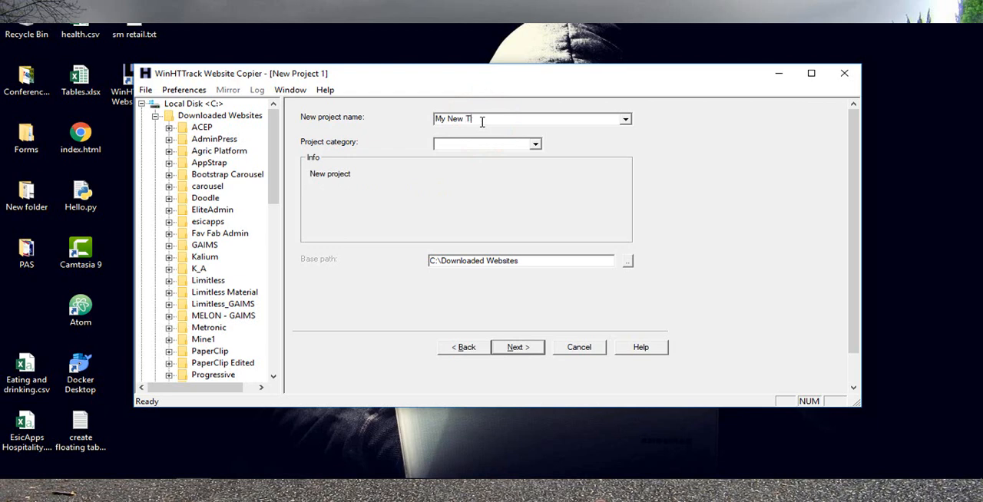
type("emplate")
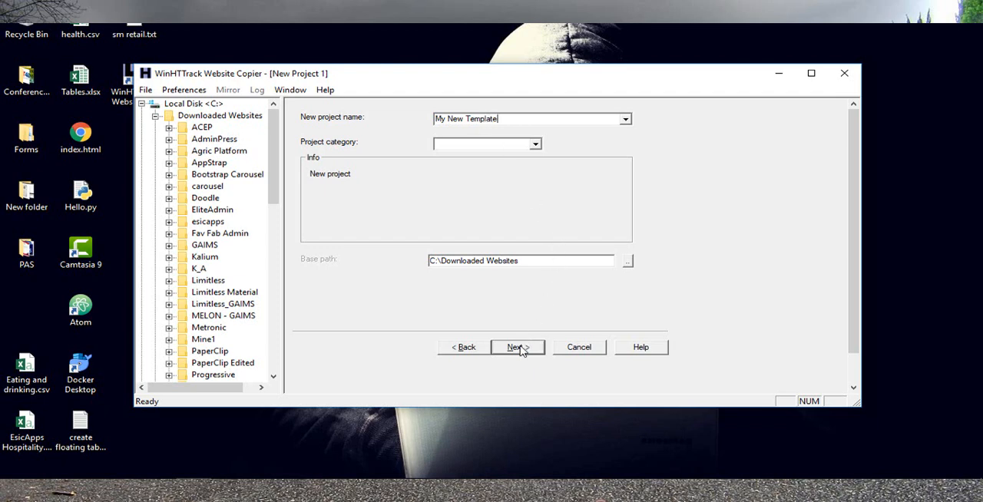
Paste the copied Automotive demo URL into the Web Addresses box.
left_click(516, 347)
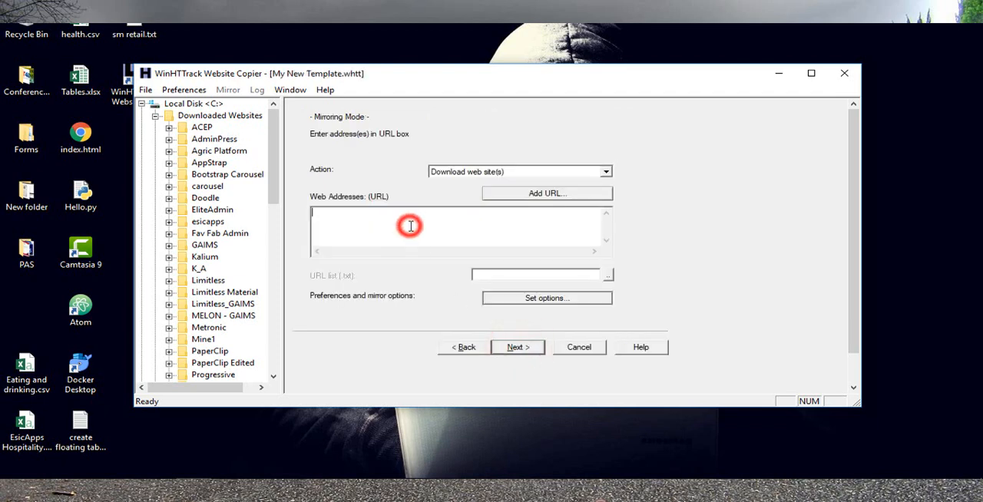
right_click(408, 225)
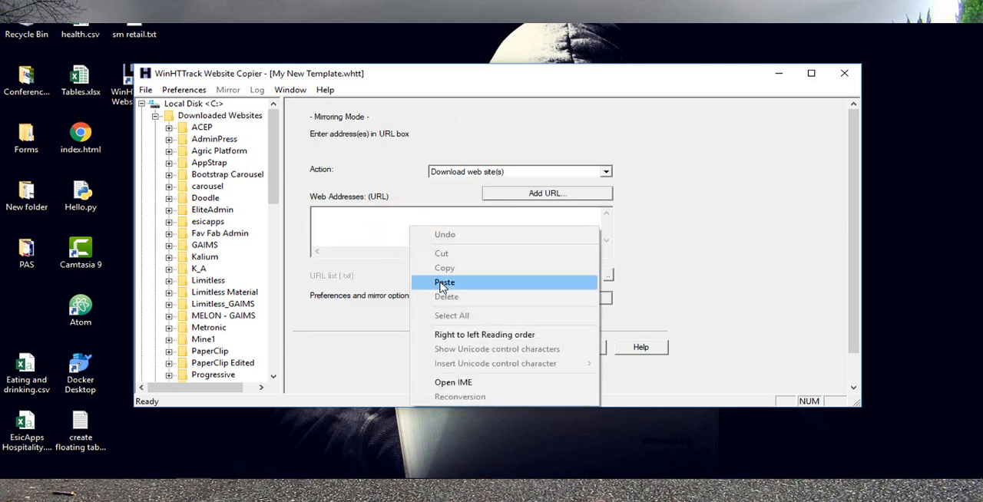
left_click(444, 283)
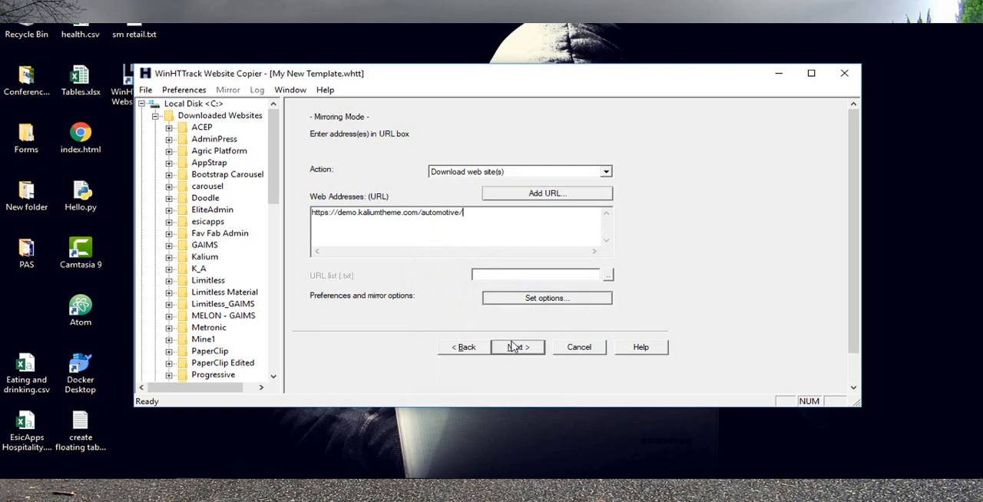
Accept the default connection settings and start the mirroring with Finish.
left_click(518, 347)
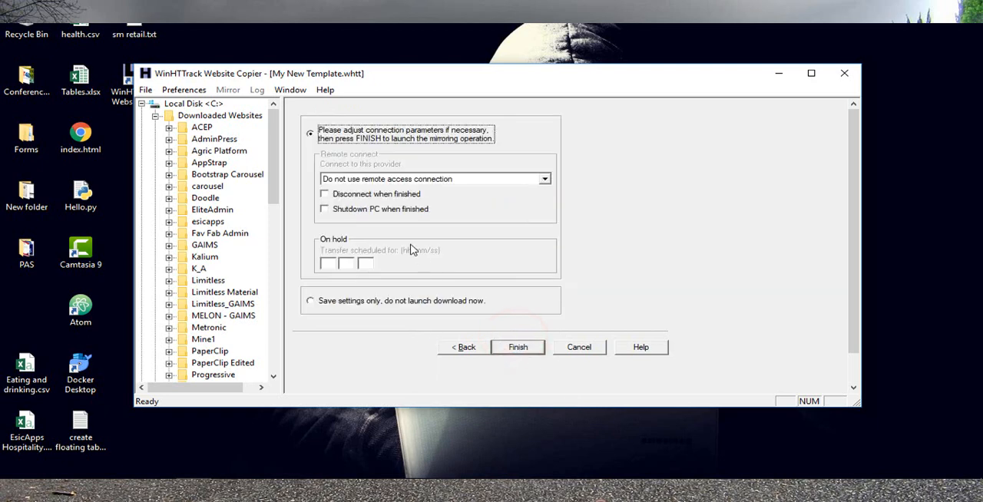
left_click(518, 347)
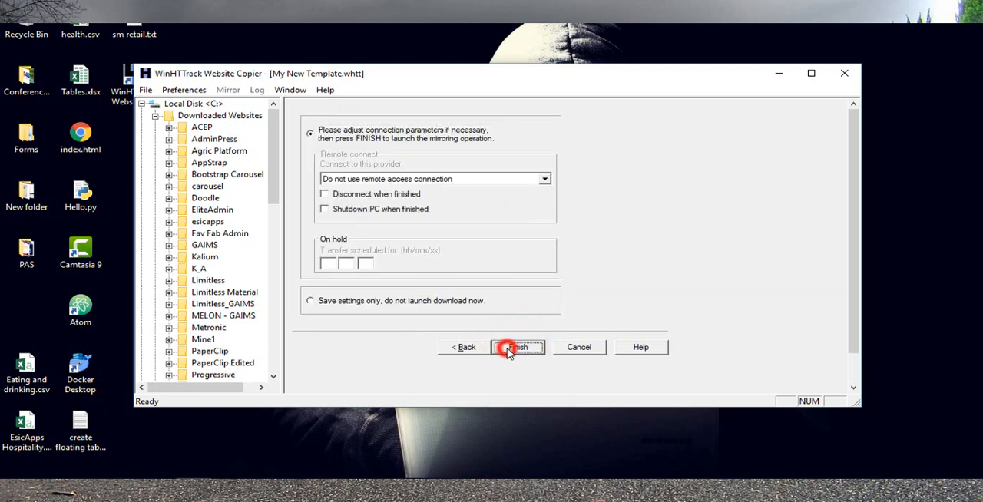
left_click(516, 347)
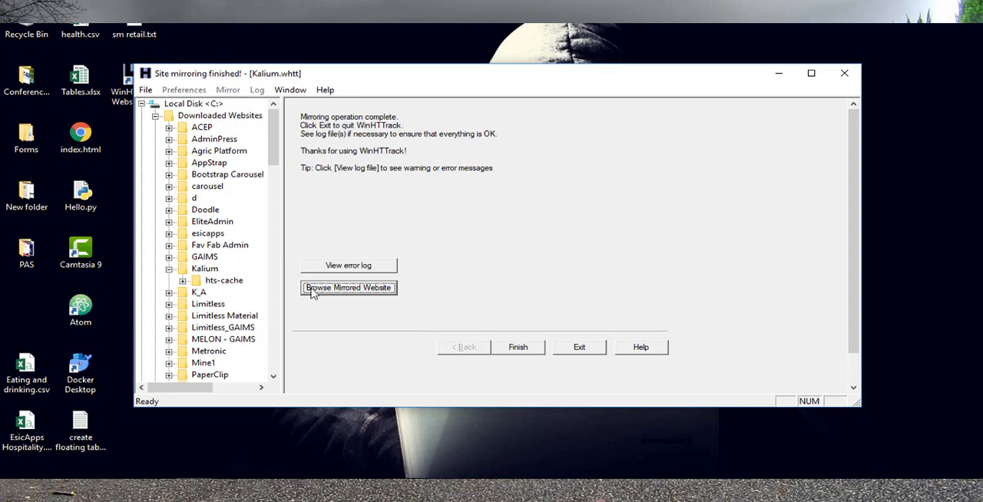
mouse_move(354, 292)
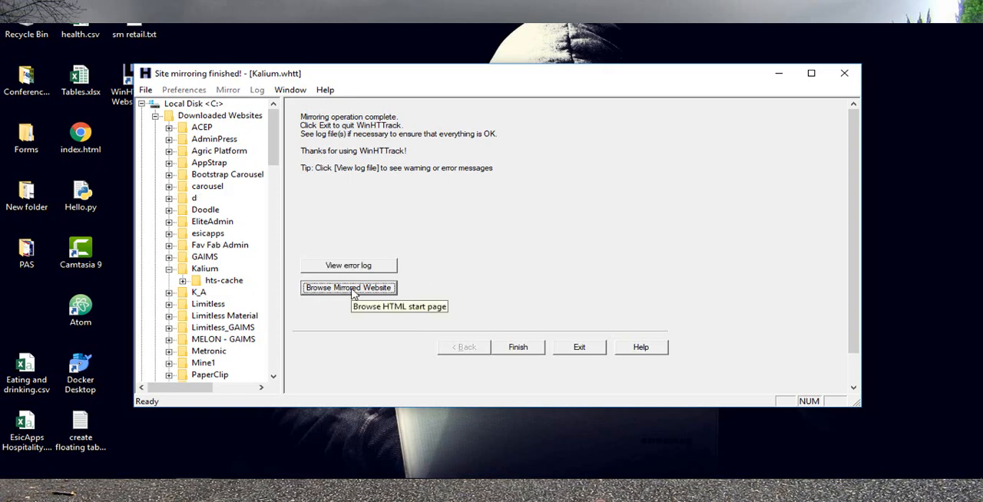
After mirroring completes, browse the mirrored website in Chrome.
left_click(347, 287)
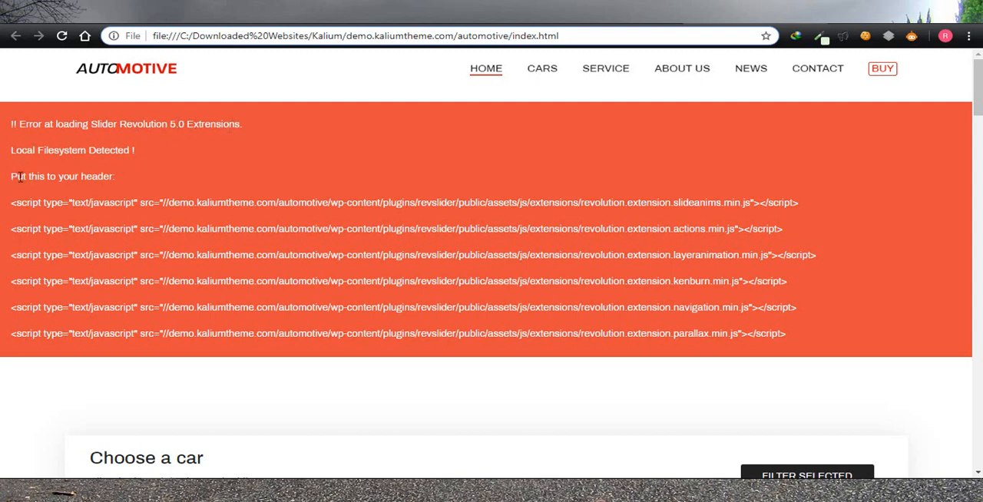
mouse_move(107, 189)
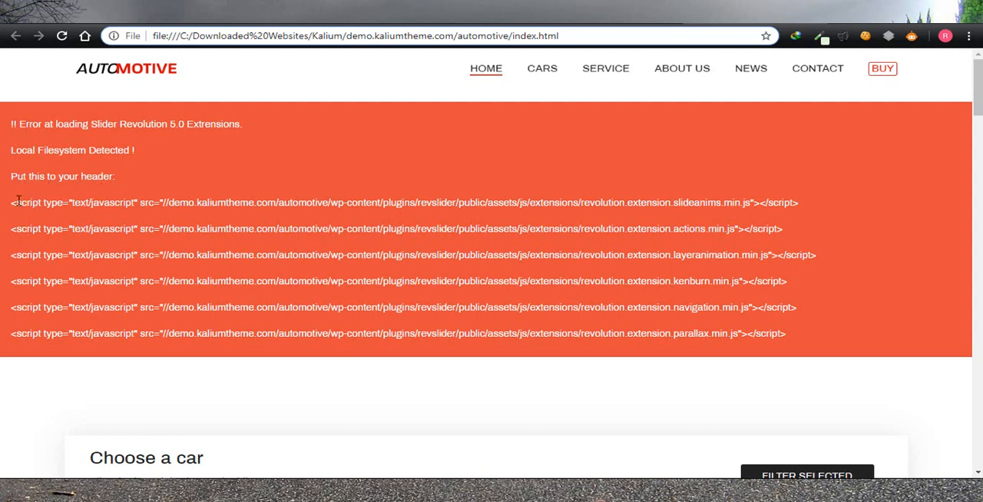
Select the Slider Revolution 'Local Filesystem Detected' error text on the local homepage.
left_click_drag(13, 203, 786, 333)
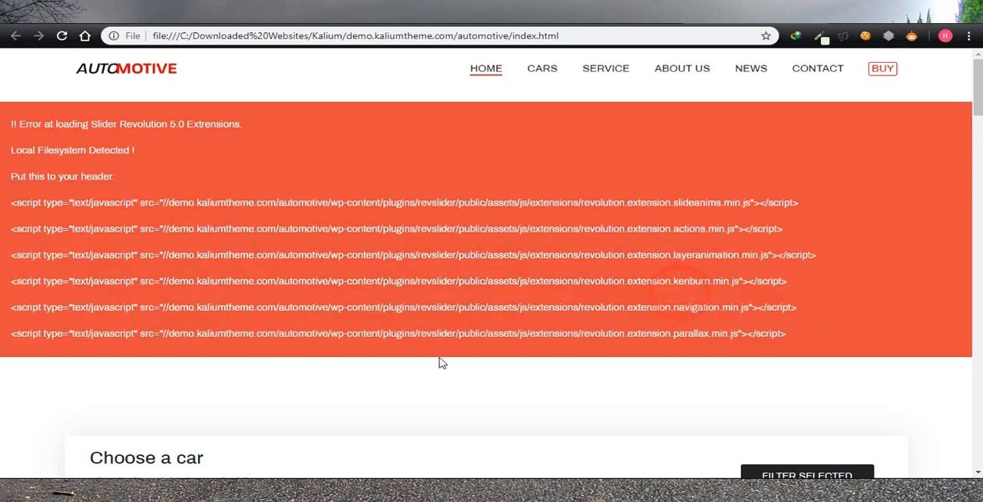
Expand the Category, Price and Brand car filters under Choose a car to confirm each list opens.
scroll("down", 3)
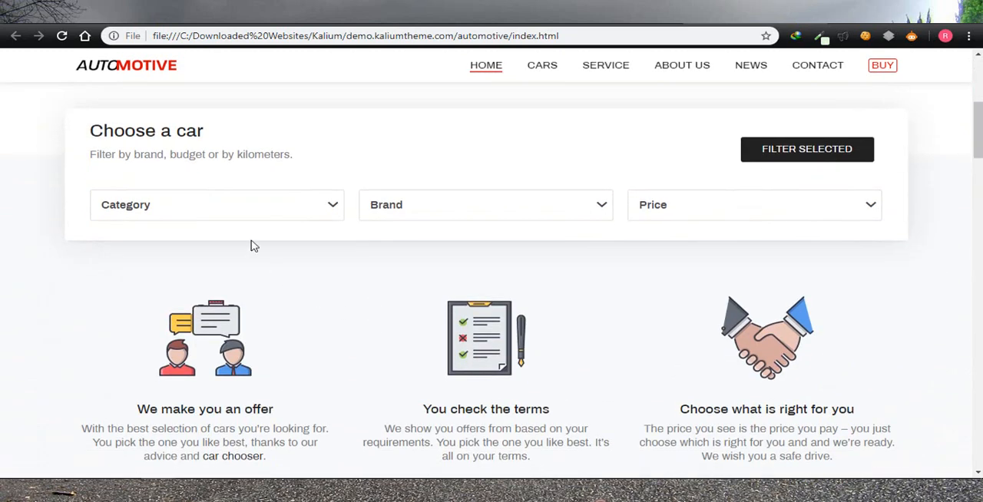
left_click(217, 204)
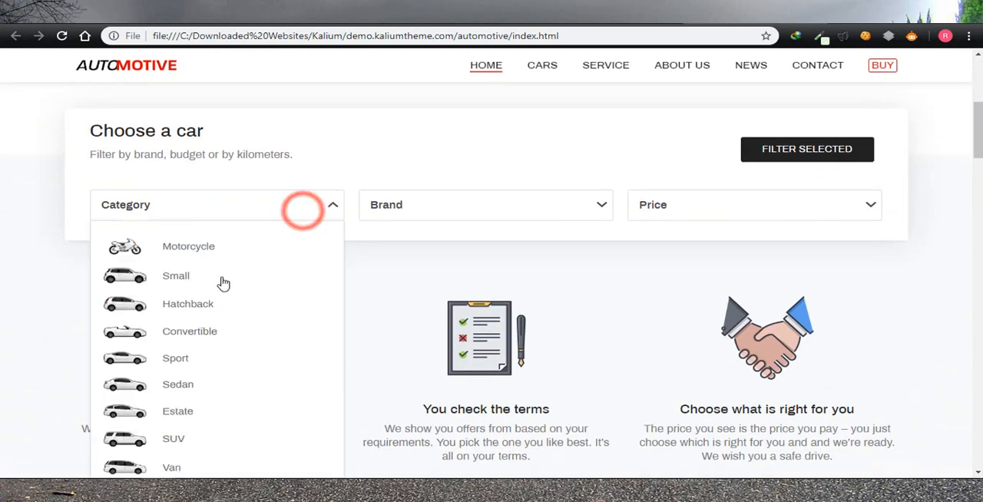
left_click(486, 204)
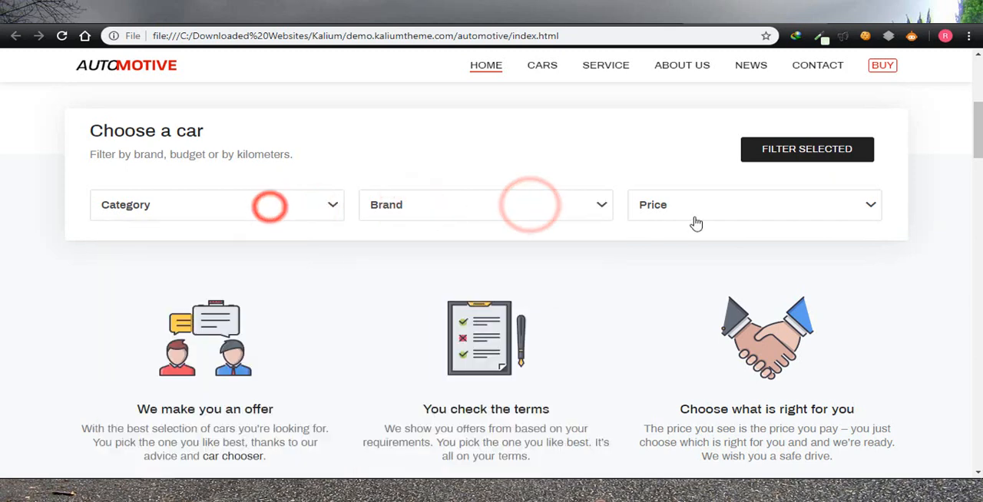
left_click(752, 204)
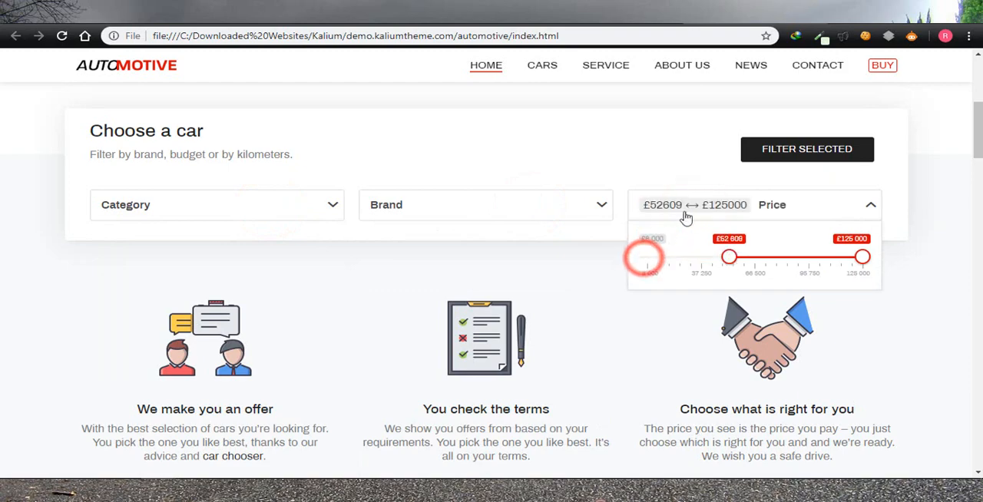
left_click(486, 205)
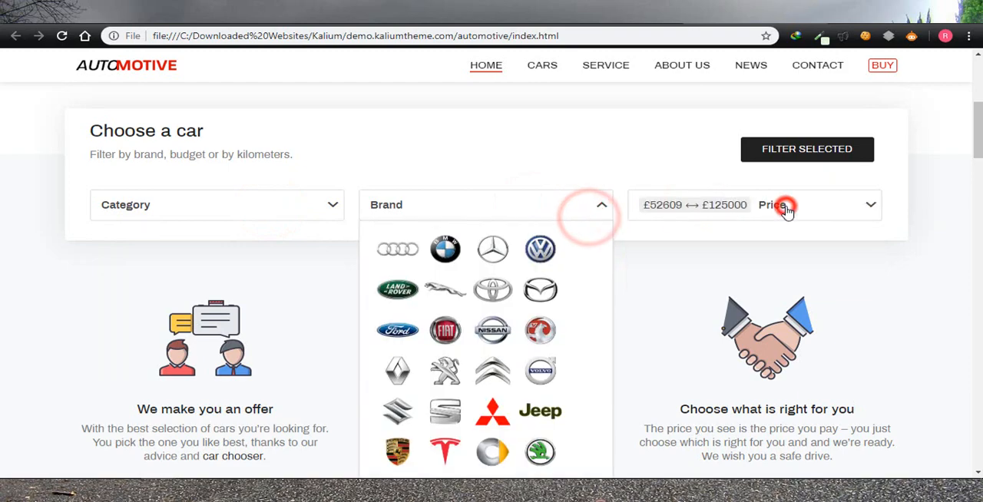